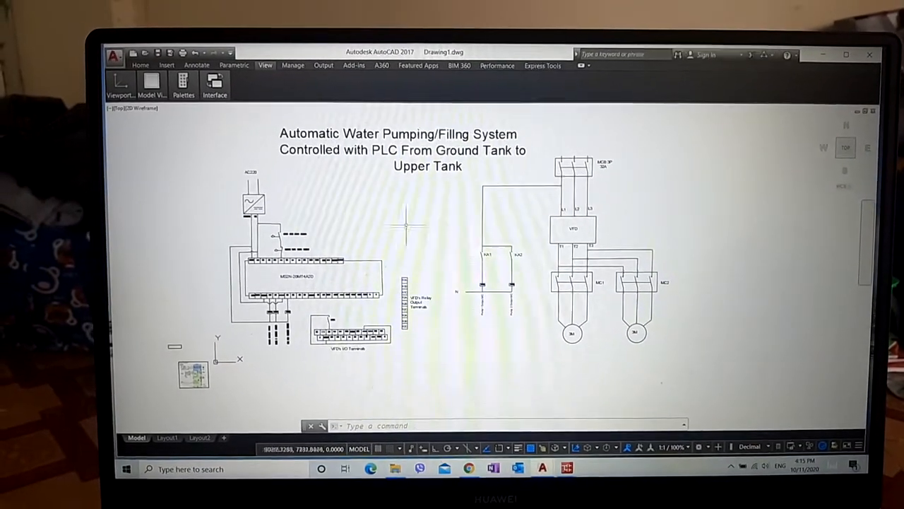
Review the AutoCAD PLC water-pumping wiring drawing before switching to the ladder program
scroll(up, 3)
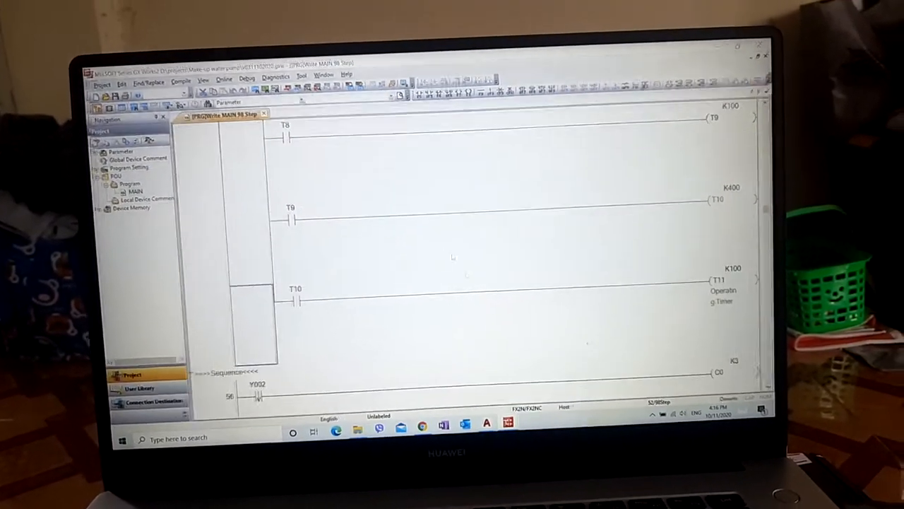
Select the 98-step MAIN program and parameters as targets in the Online Write to PLC setup
scroll(up, 3)
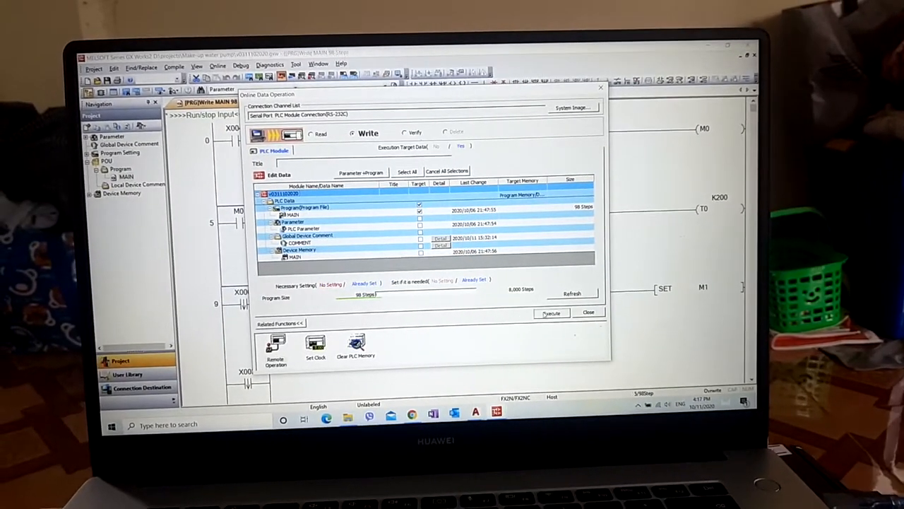
Execute the write to PLC and allow the CPU to STOP so the MAIN program transfers
click(551, 313)
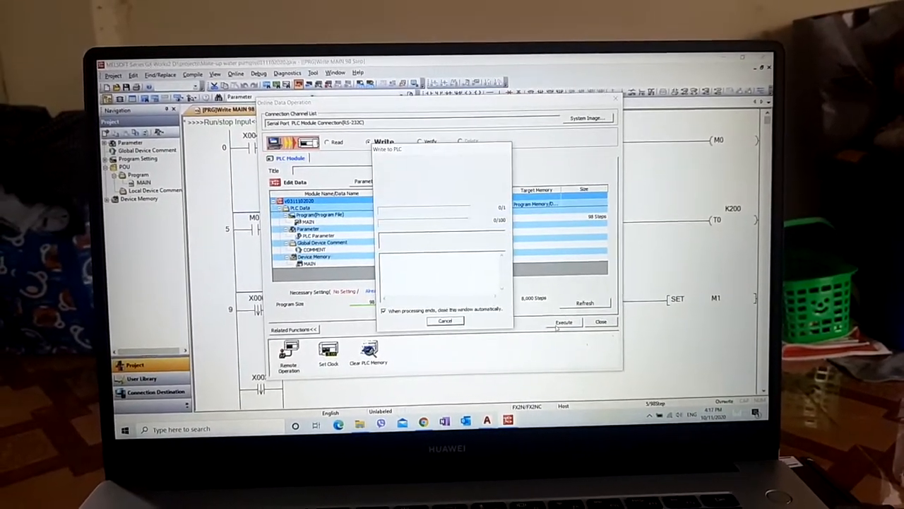
click(563, 323)
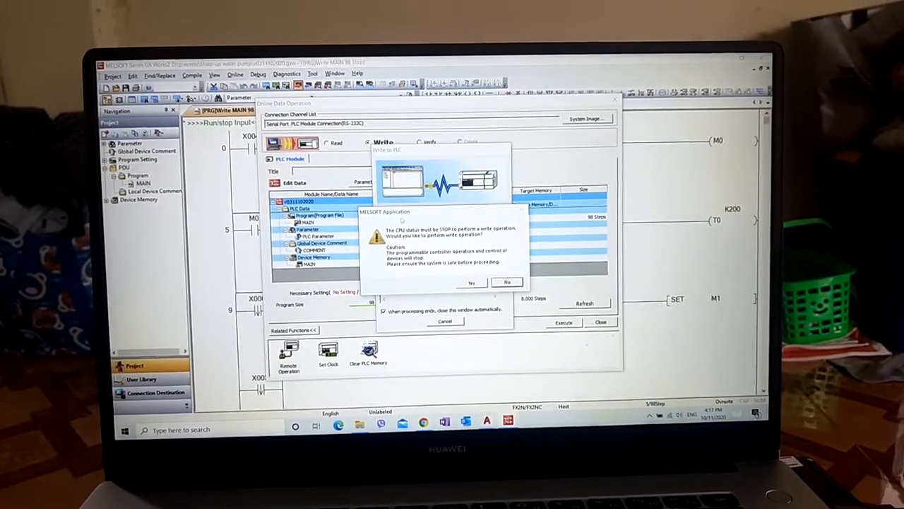
click(471, 282)
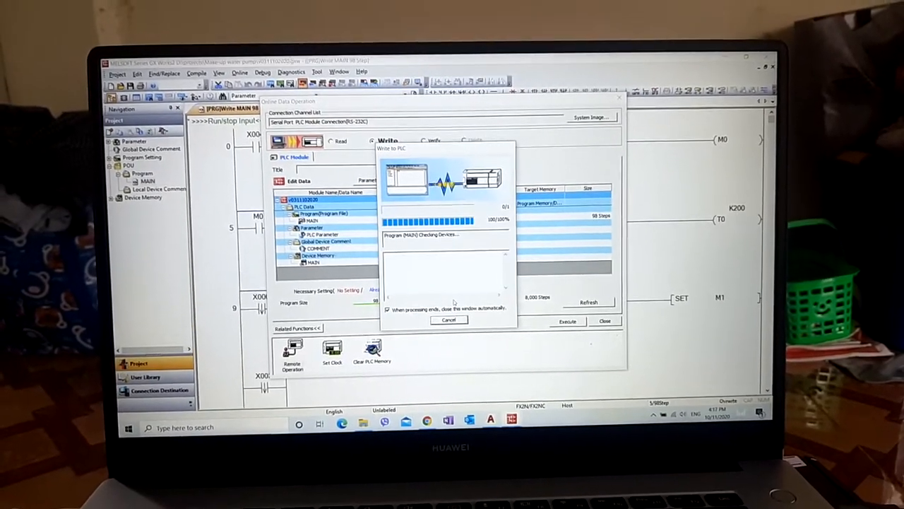